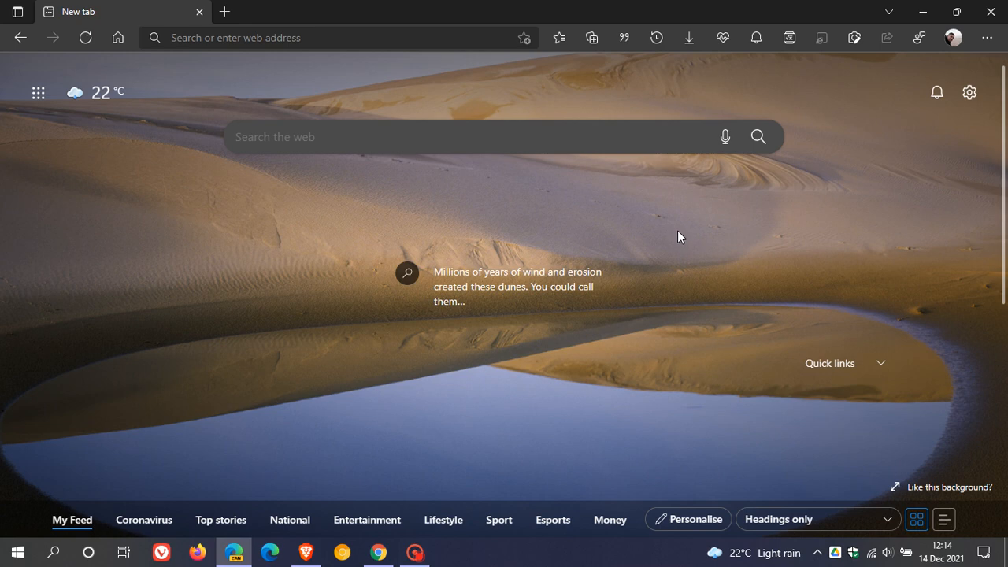
pyautogui.moveTo(409, 386)
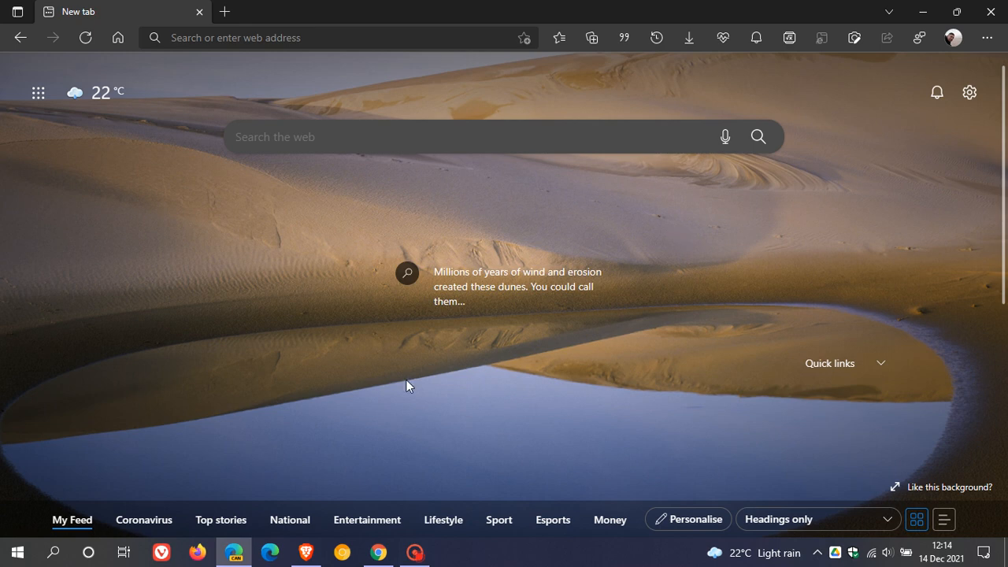
pyautogui.moveTo(639, 365)
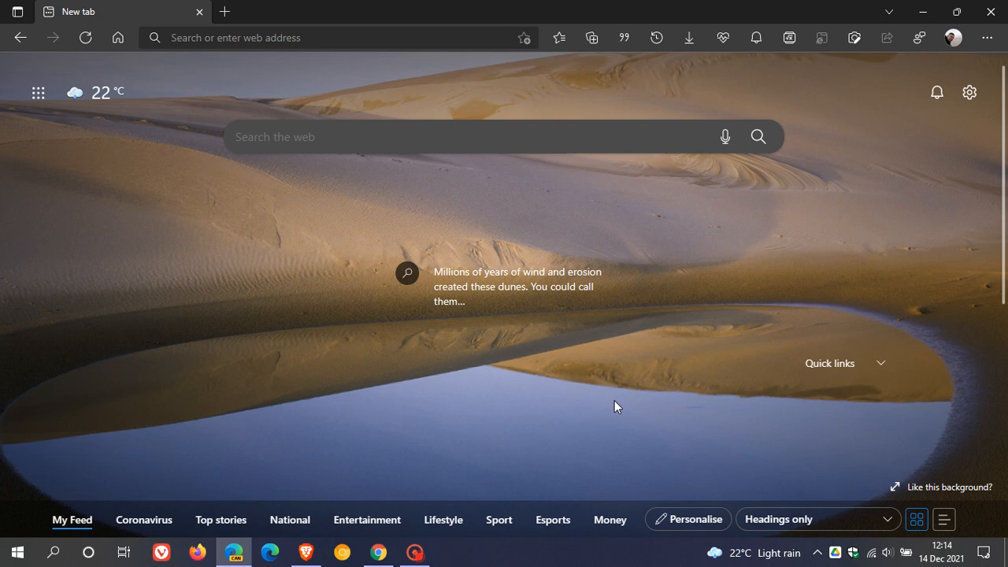
pyautogui.moveTo(648, 380)
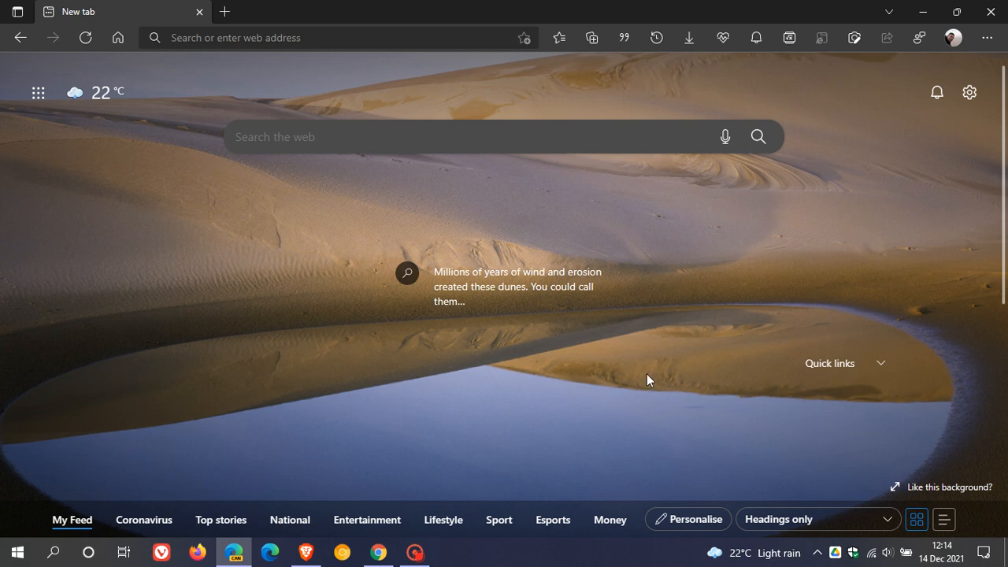
pyautogui.moveTo(650, 380)
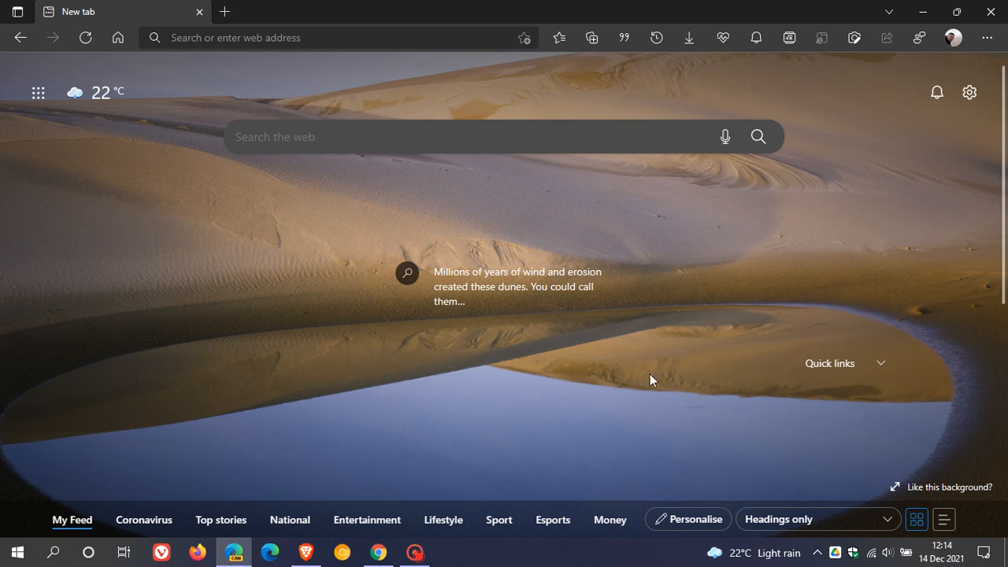
pyautogui.moveTo(872, 232)
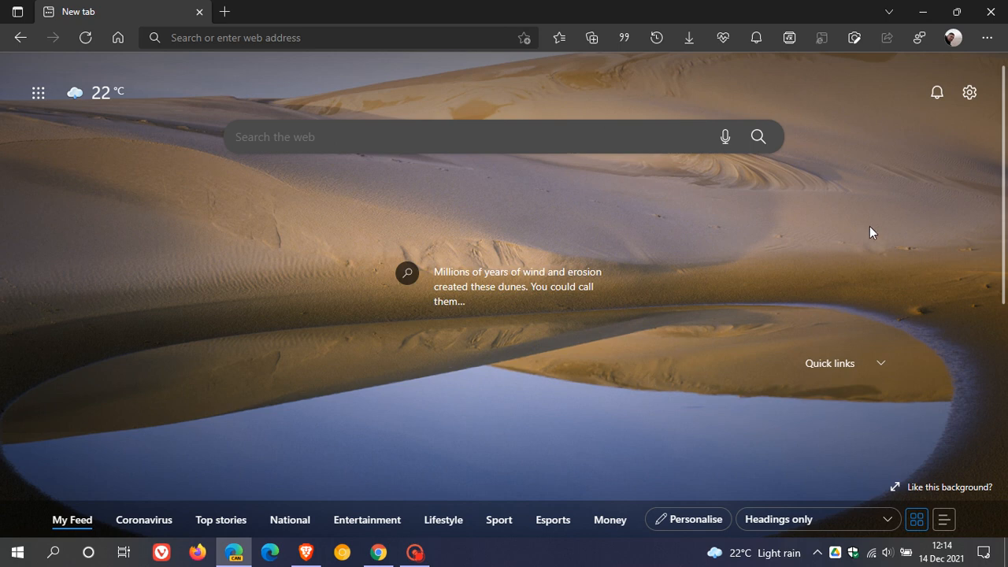
# Open Settings from the ... menu and go to System and performance.
pyautogui.click(987, 37)
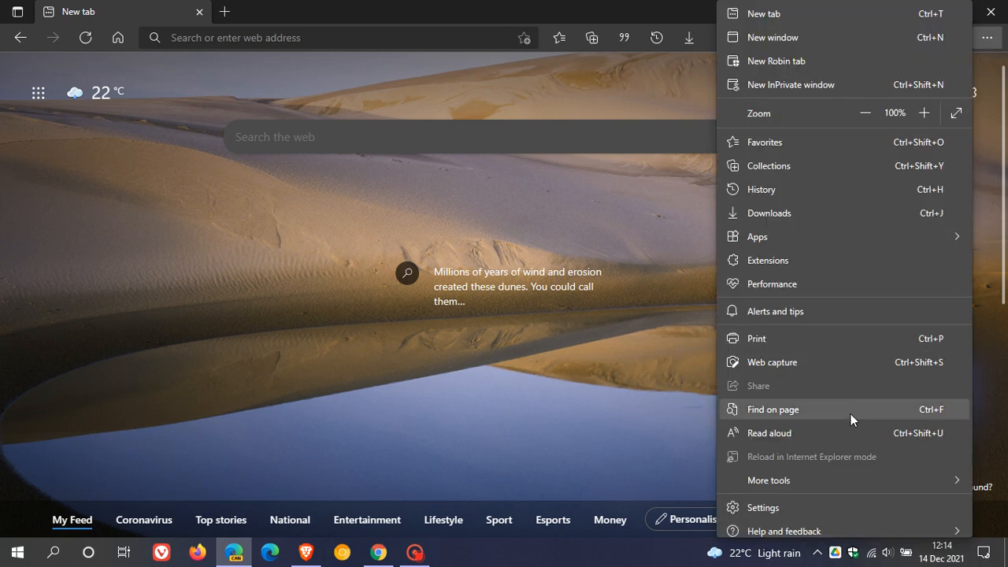
pyautogui.click(762, 508)
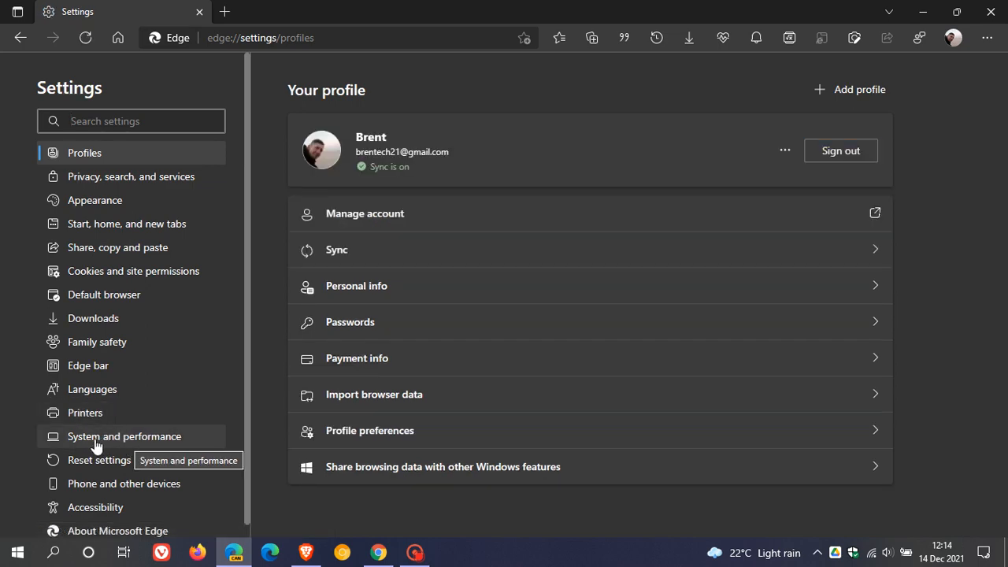
pyautogui.click(123, 436)
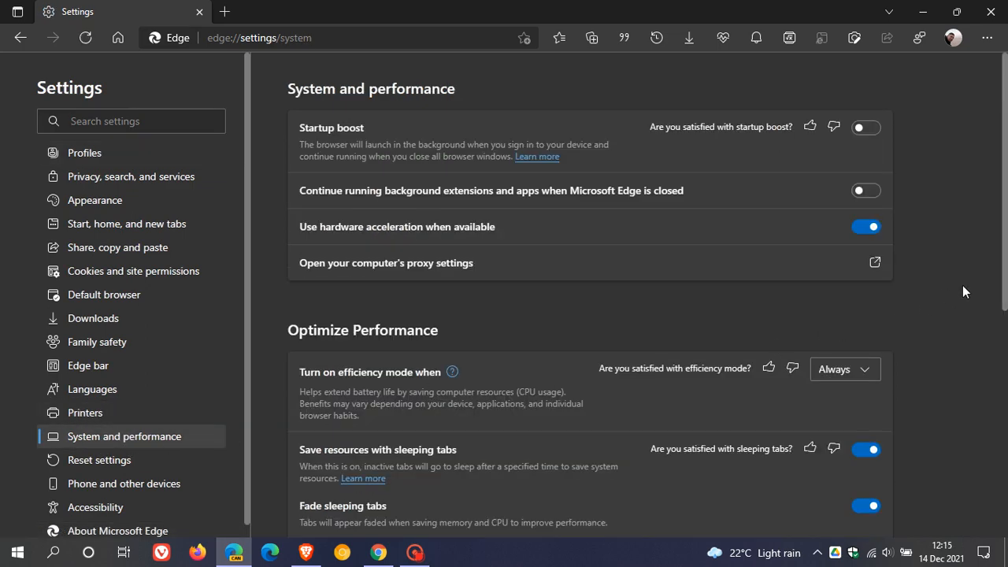
# Review the performance settings, then return to the new tab page via Home.
pyautogui.scroll(-3)
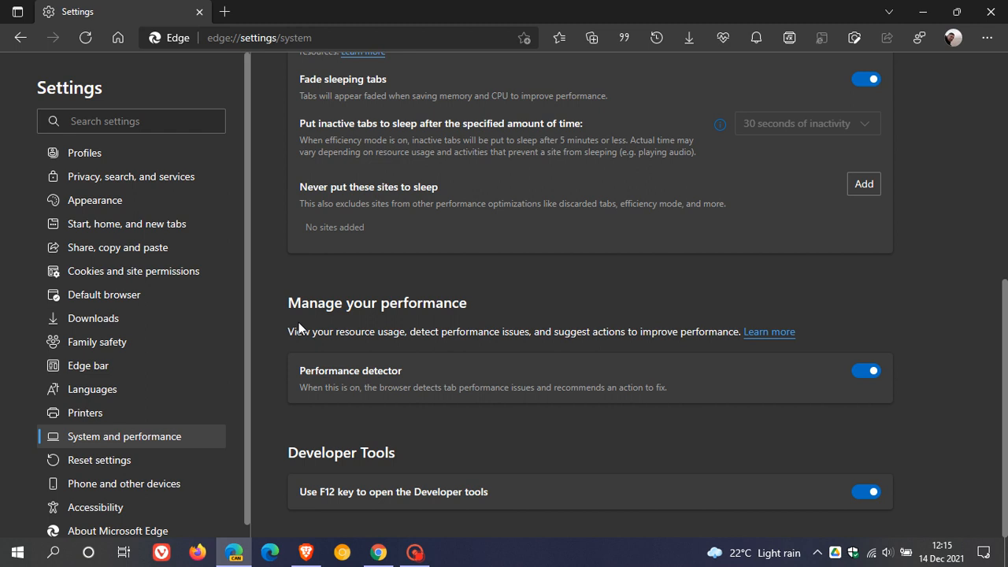
pyautogui.moveTo(432, 316)
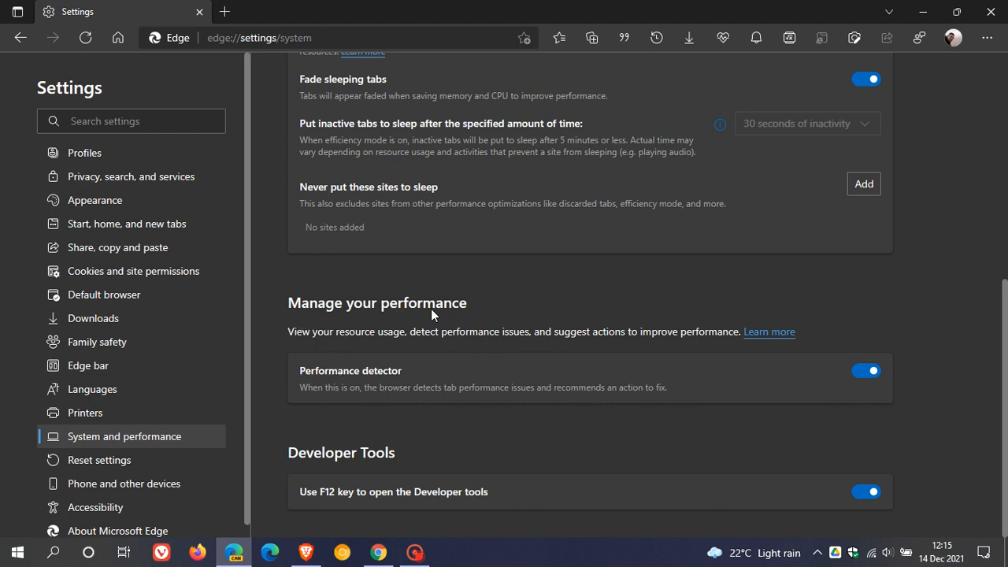
pyautogui.moveTo(343, 356)
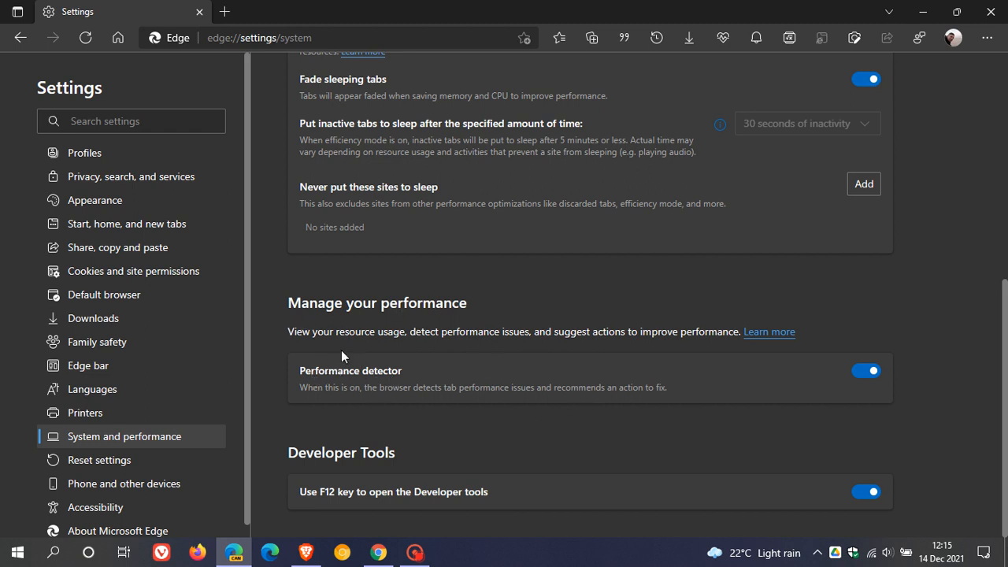
pyautogui.moveTo(385, 348)
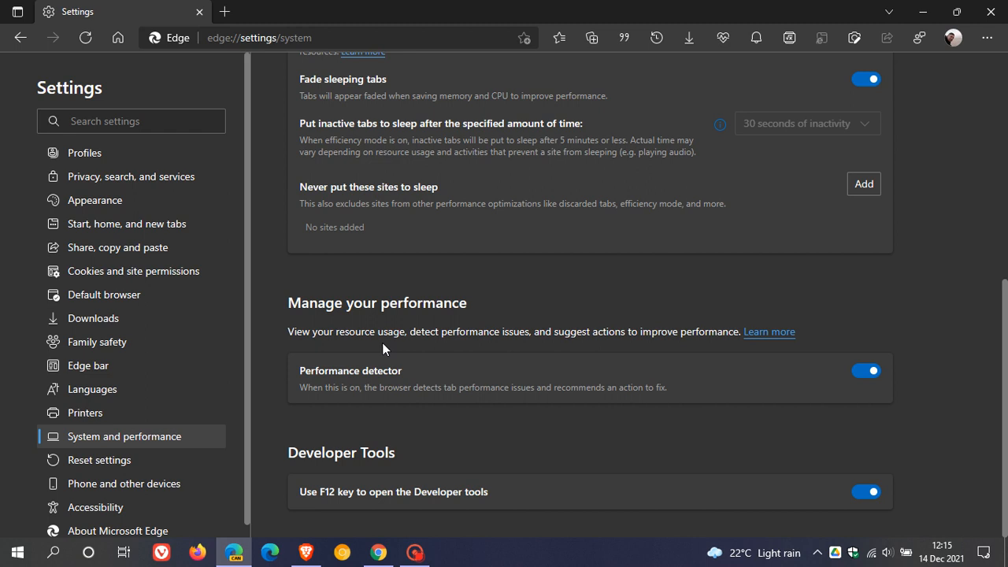
pyautogui.moveTo(528, 356)
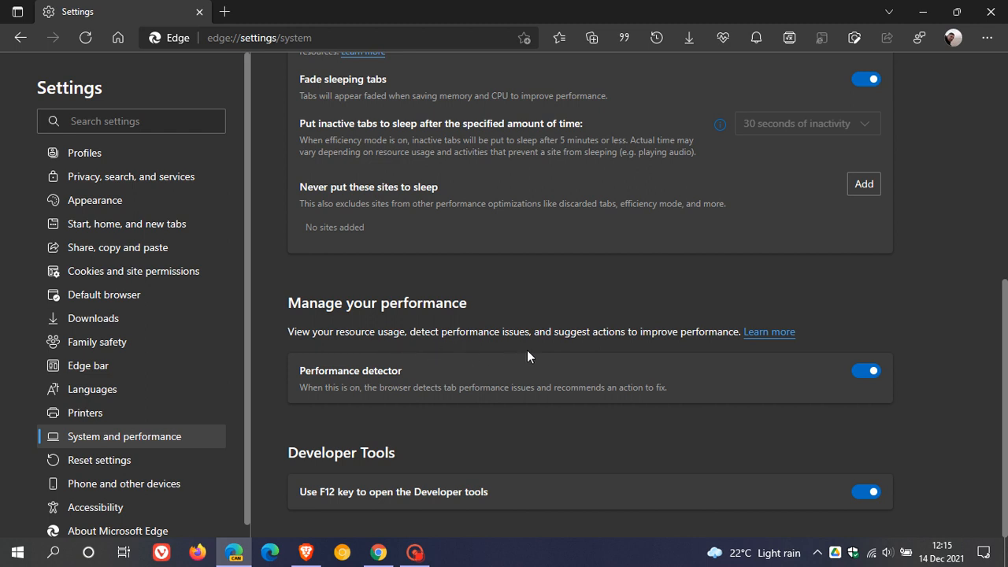
pyautogui.moveTo(637, 346)
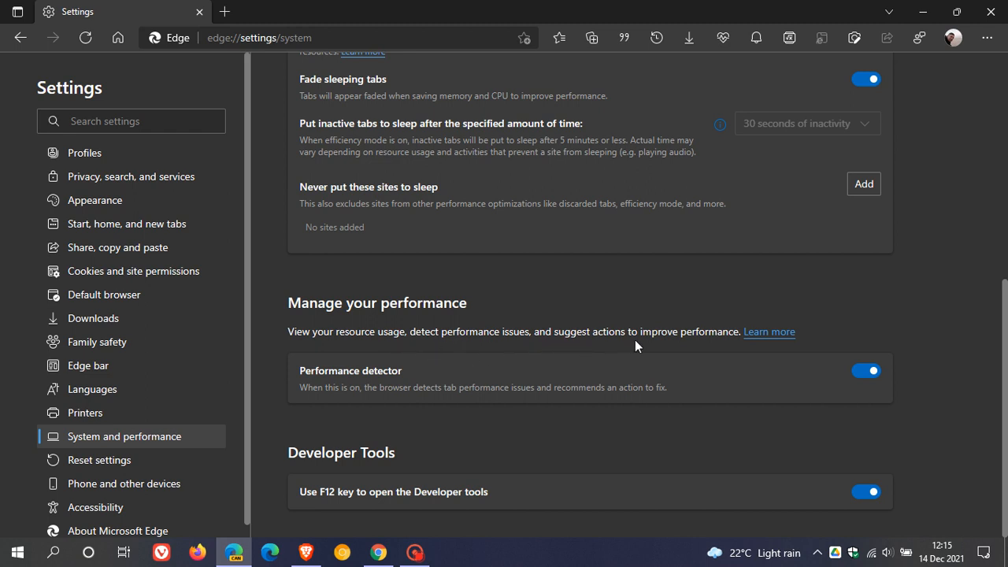
pyautogui.moveTo(768, 332)
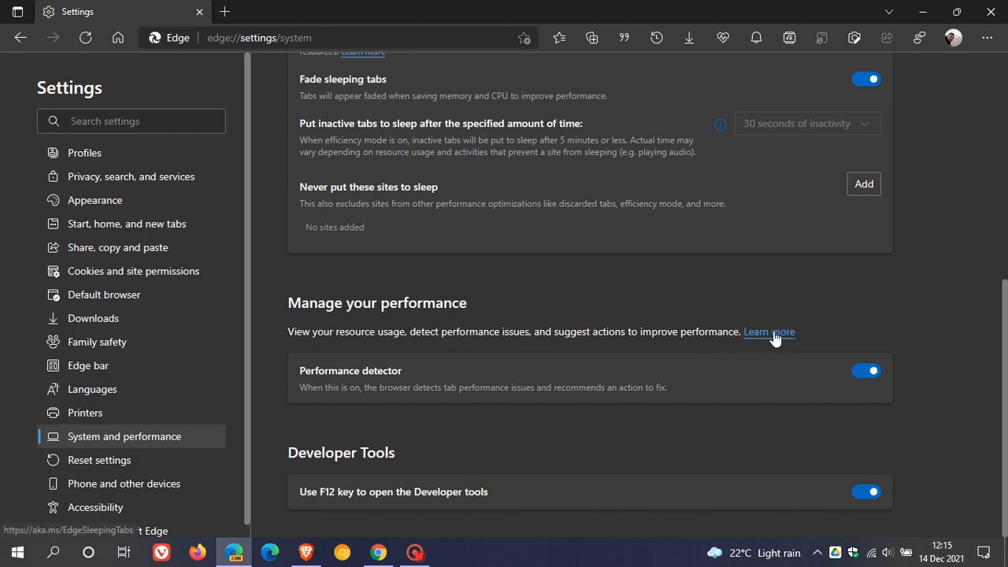
pyautogui.moveTo(772, 339)
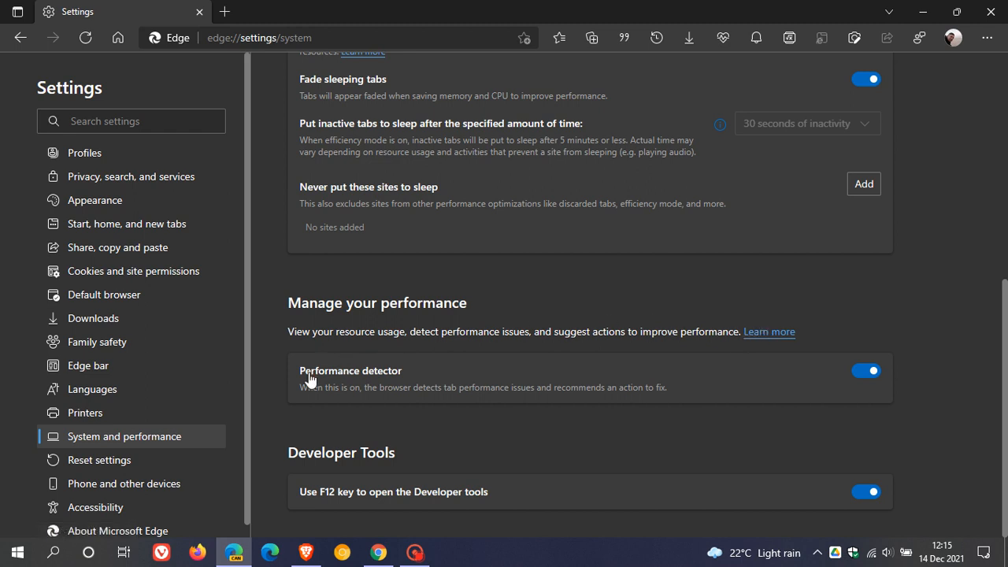
pyautogui.moveTo(320, 400)
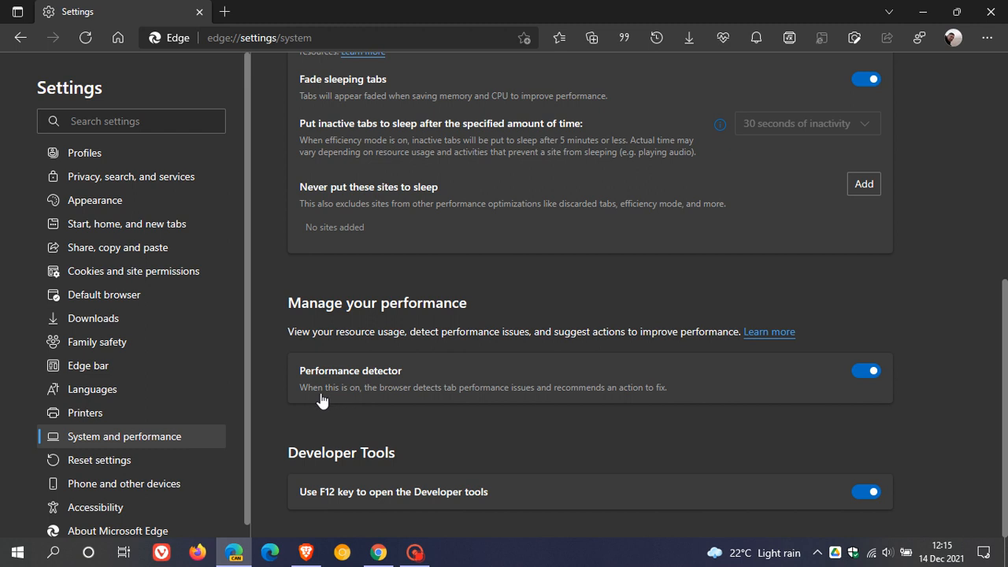
pyautogui.moveTo(506, 406)
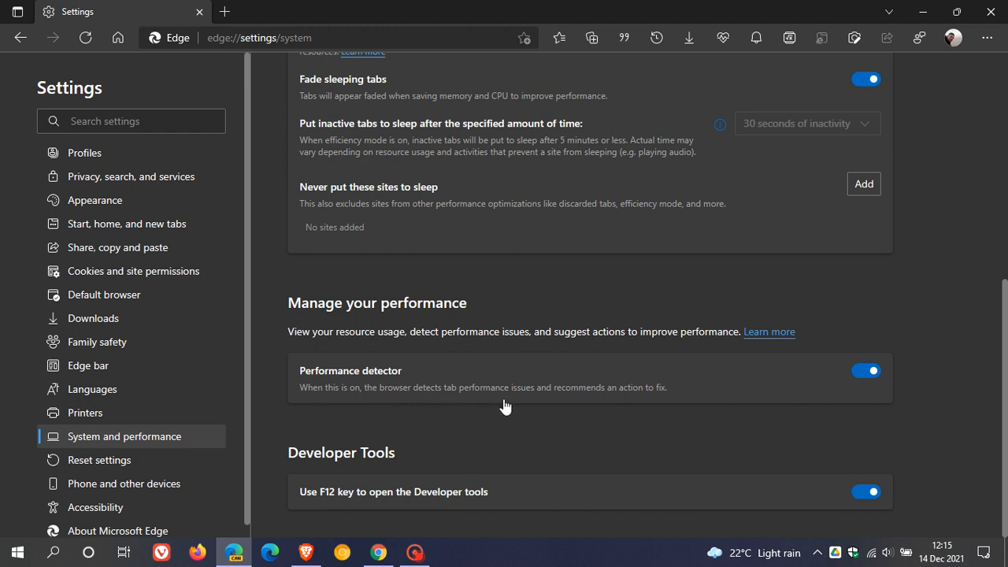
pyautogui.moveTo(665, 410)
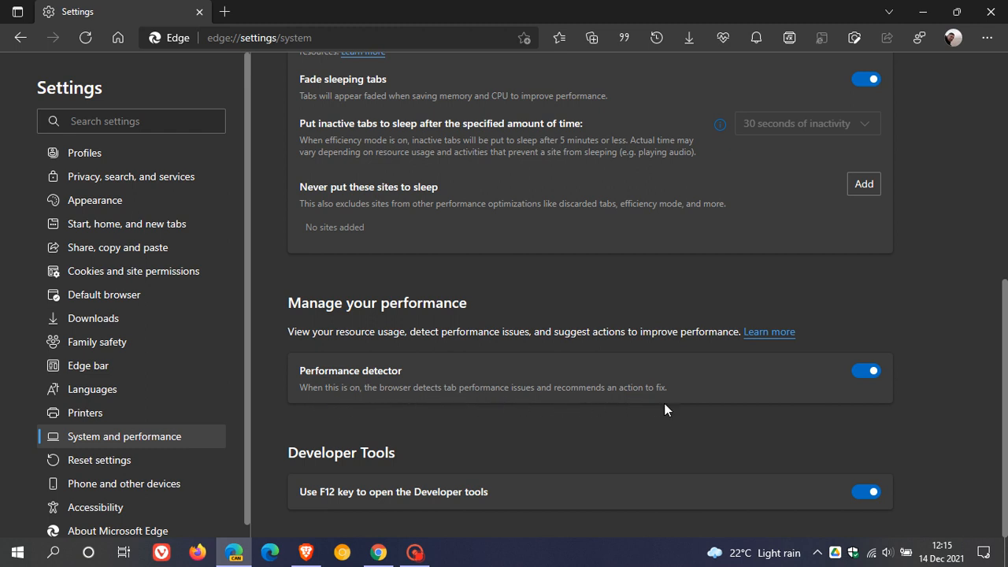
pyautogui.moveTo(880, 408)
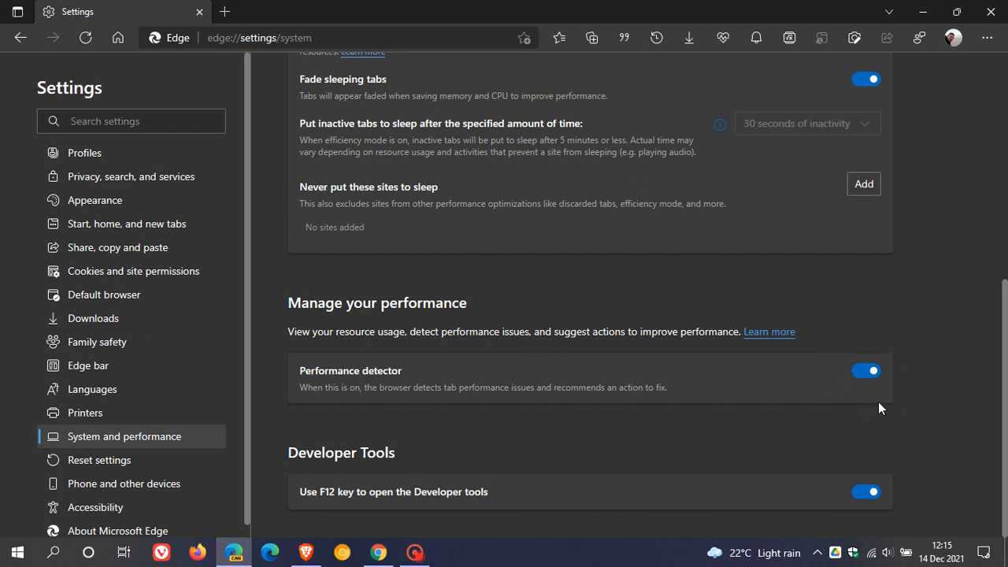
pyautogui.moveTo(850, 402)
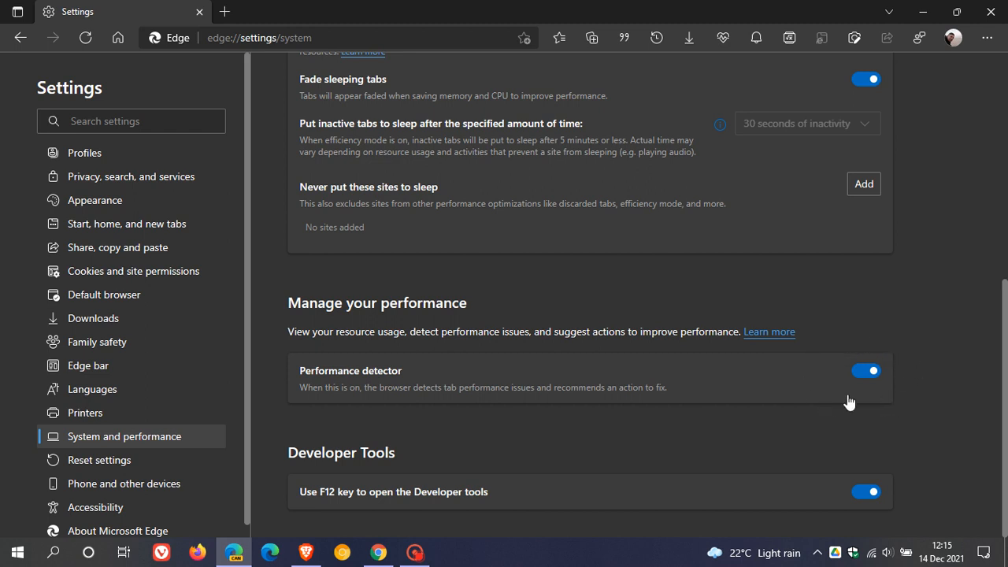
pyautogui.moveTo(832, 384)
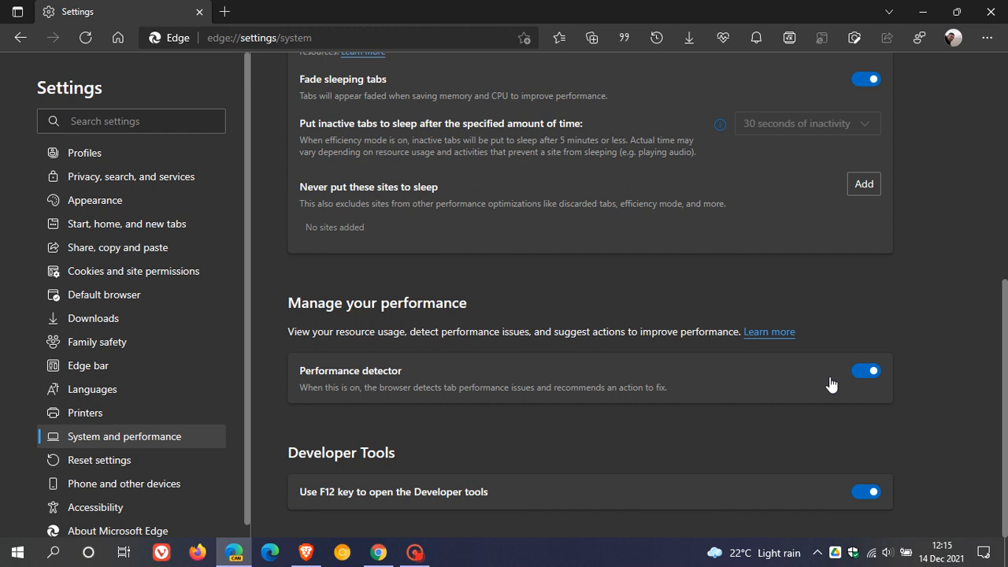
pyautogui.moveTo(723, 383)
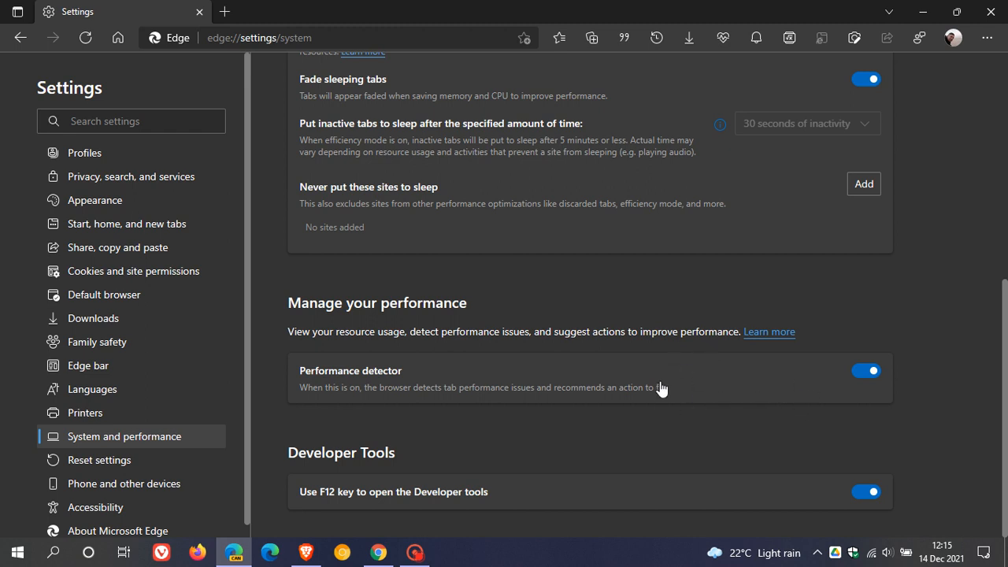
pyautogui.moveTo(680, 388)
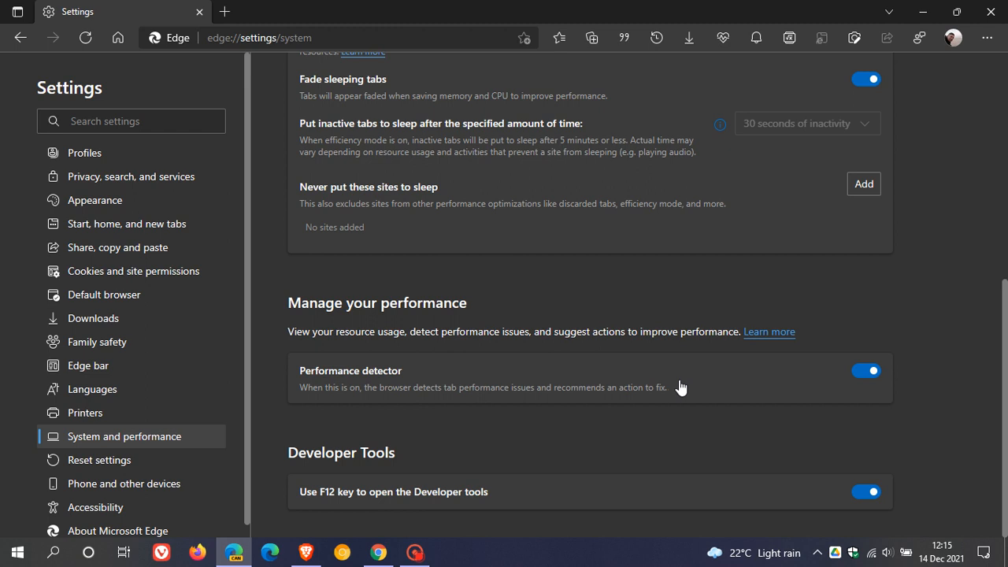
pyautogui.moveTo(707, 381)
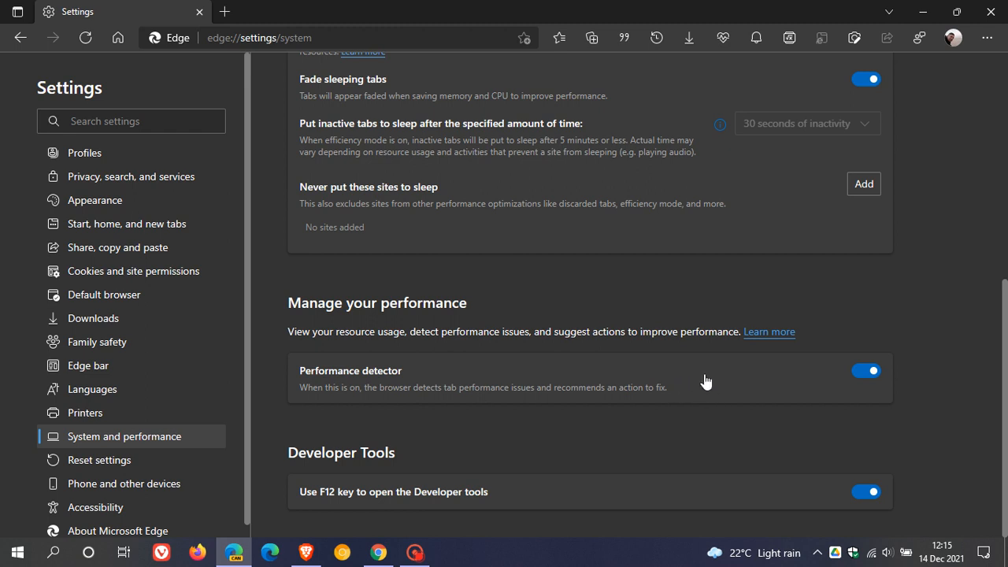
pyautogui.moveTo(698, 385)
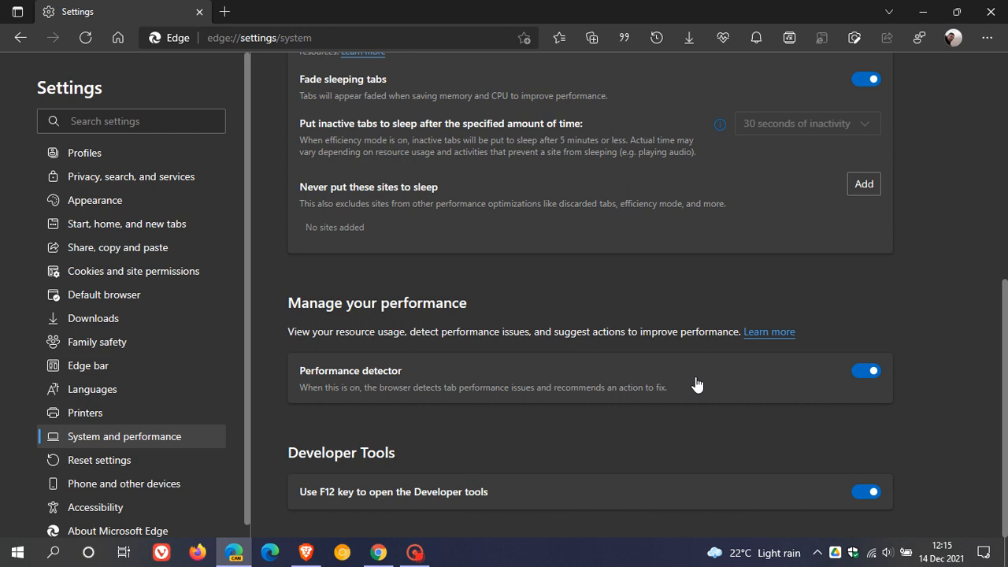
pyautogui.moveTo(695, 390)
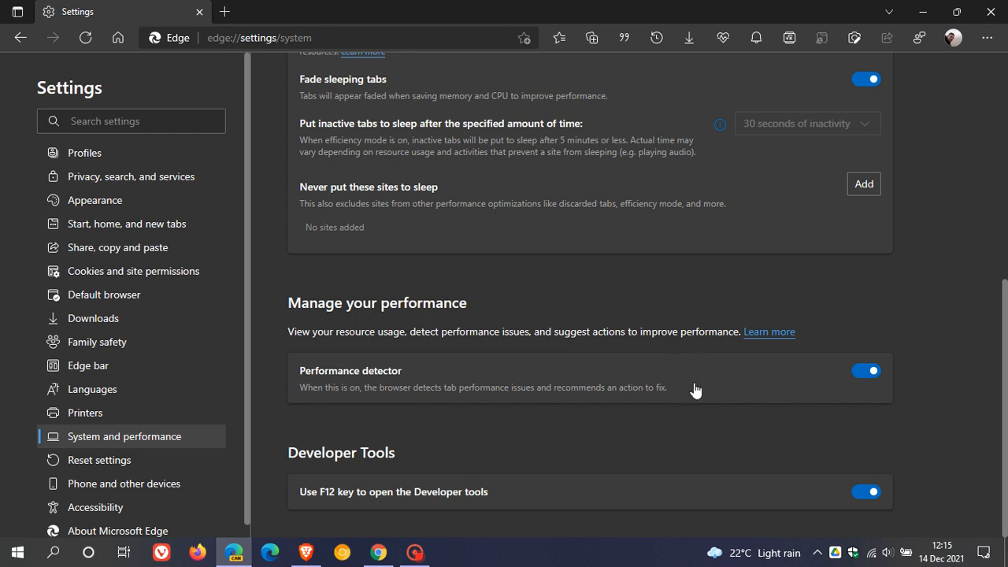
pyautogui.moveTo(709, 373)
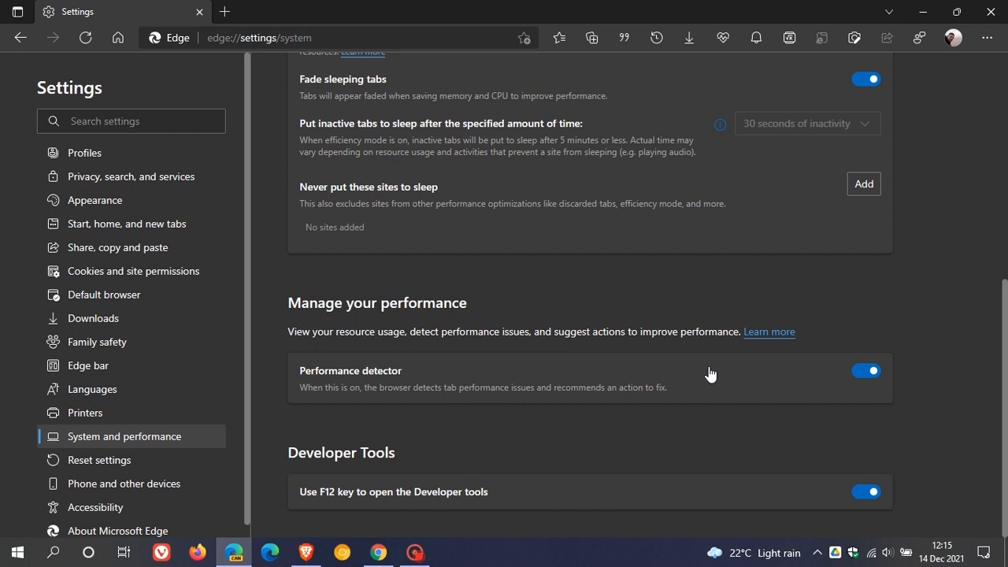
pyautogui.moveTo(704, 384)
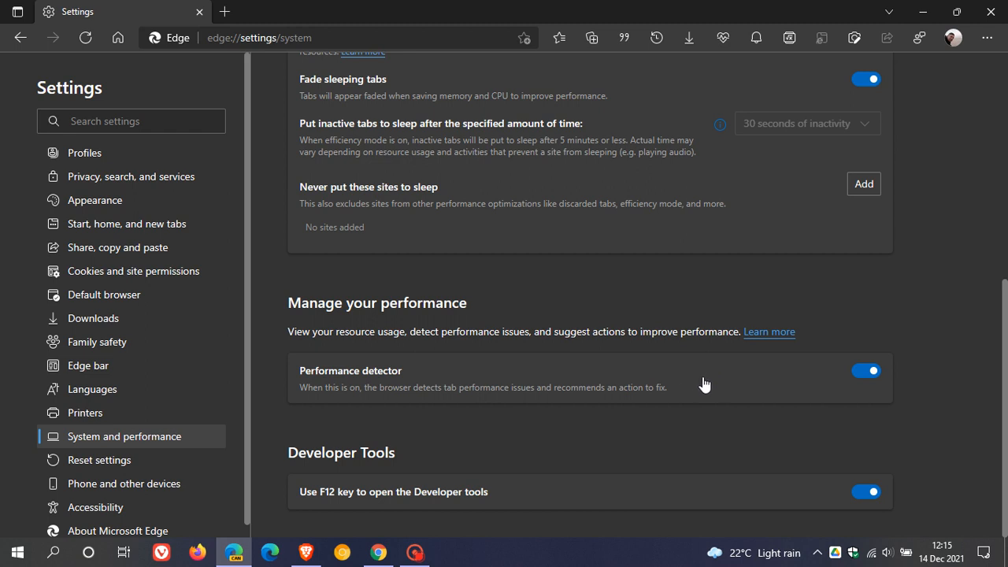
pyautogui.moveTo(761, 387)
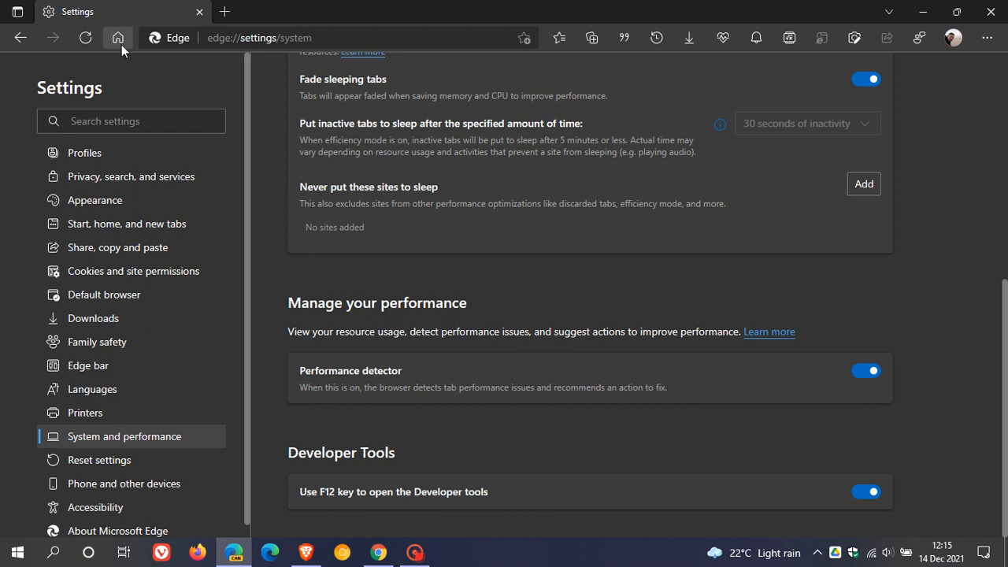
pyautogui.click(117, 37)
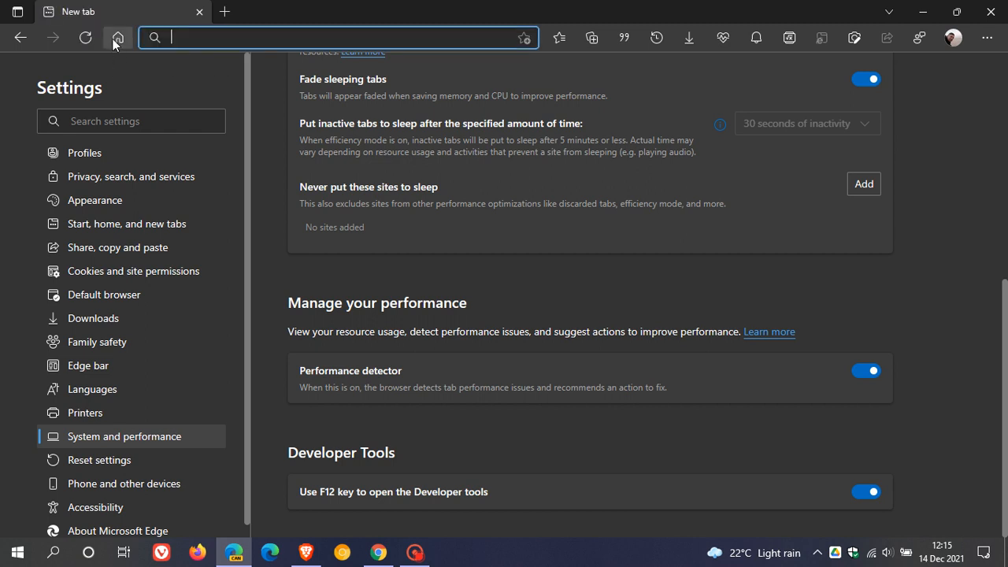
pyautogui.click(117, 37)
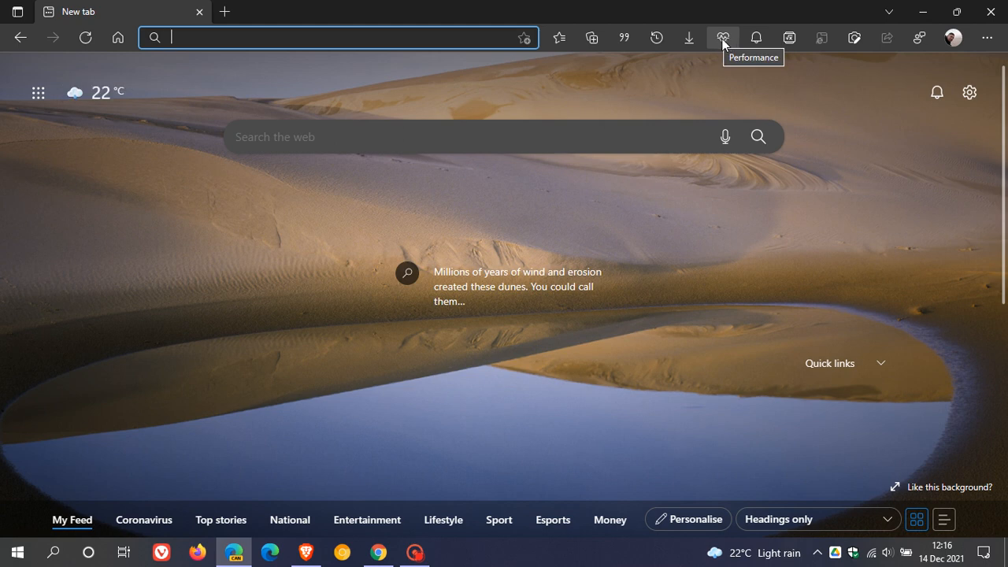
# Show the Performance flyout from the toolbar heartbeat icon.
pyautogui.click(723, 37)
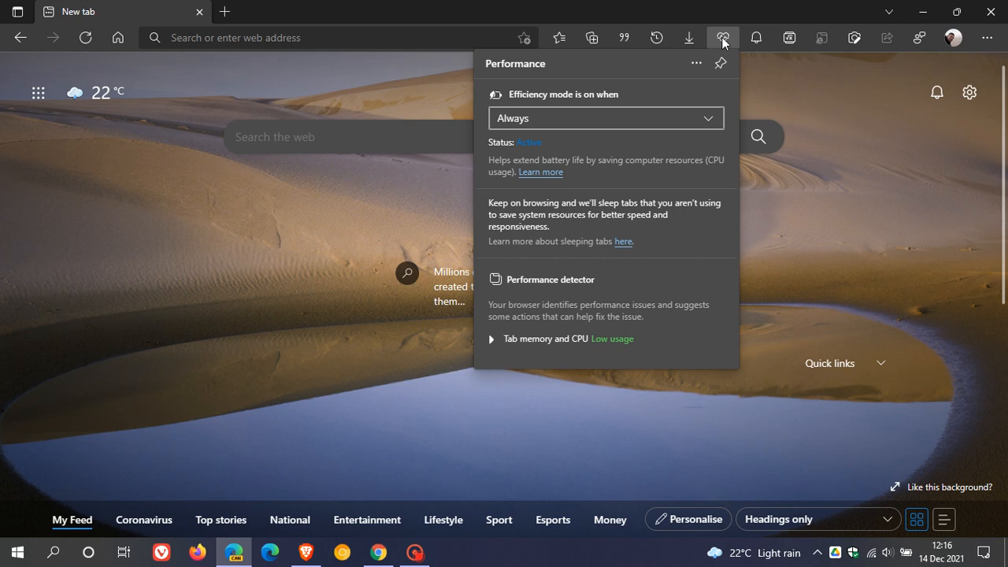
pyautogui.moveTo(566, 296)
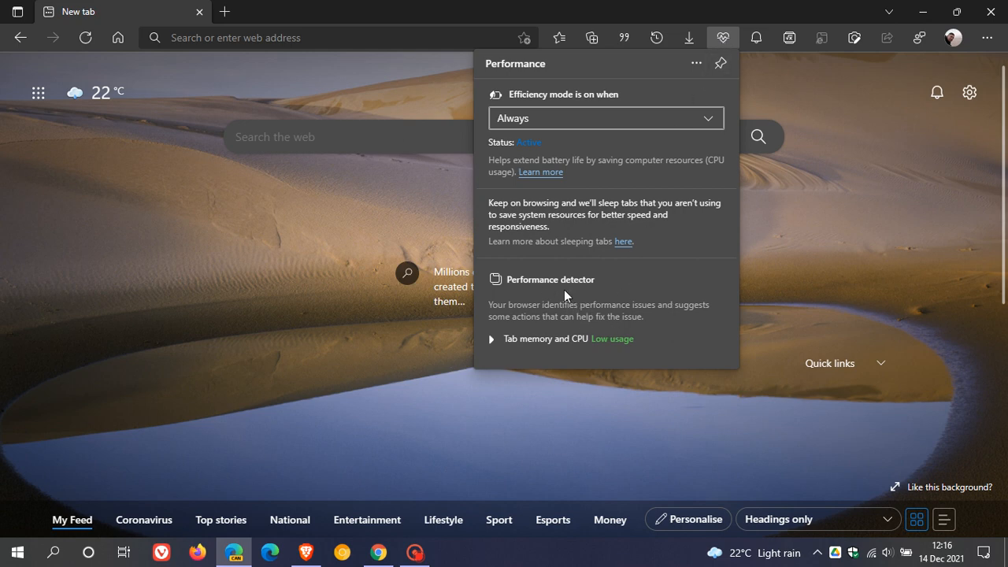
pyautogui.moveTo(573, 303)
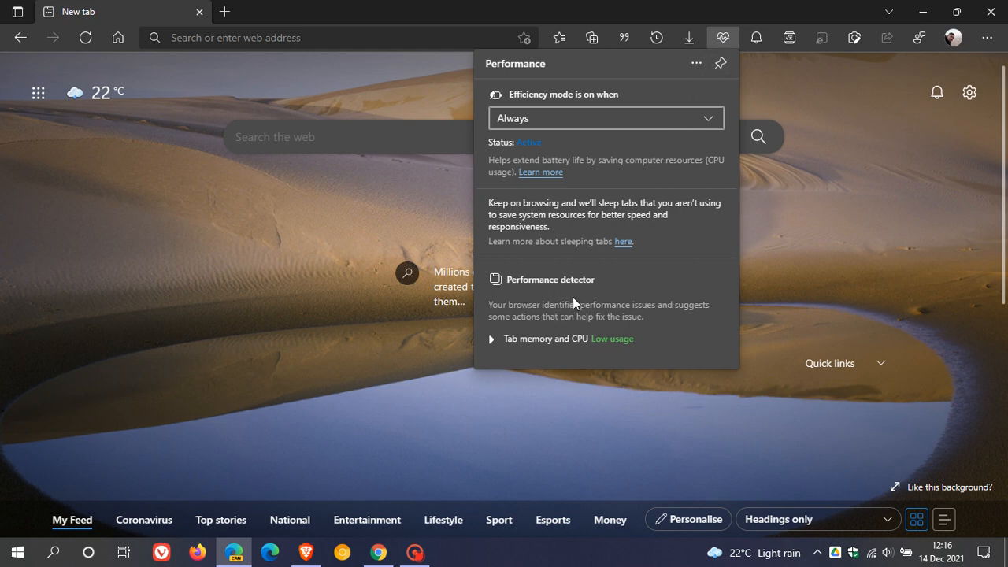
pyautogui.moveTo(577, 330)
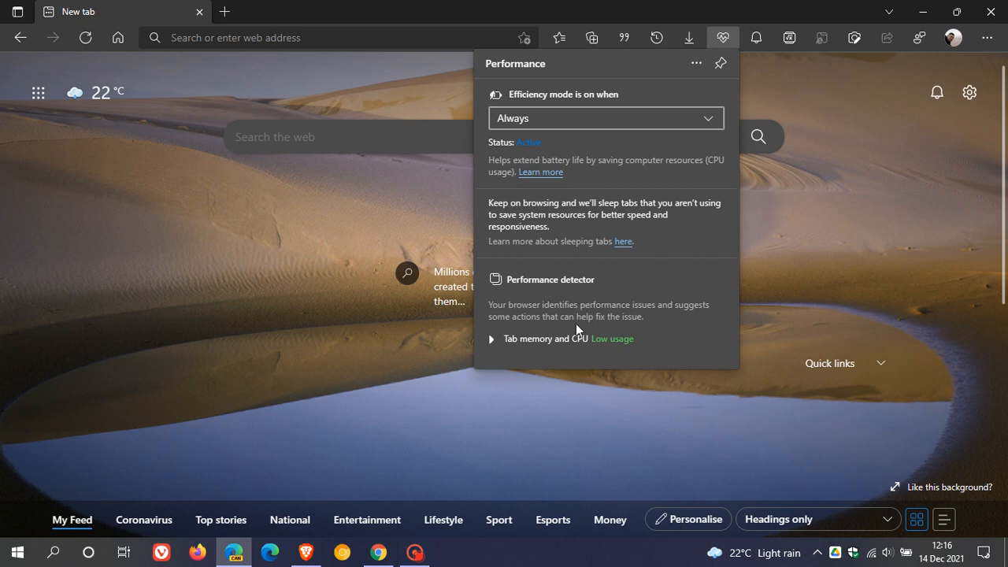
pyautogui.moveTo(528, 315)
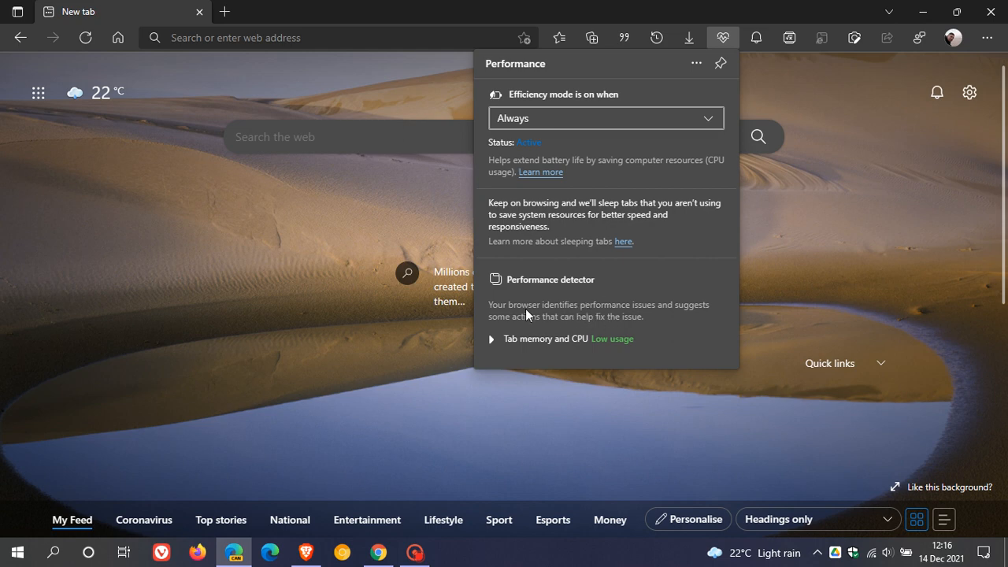
pyautogui.moveTo(636, 320)
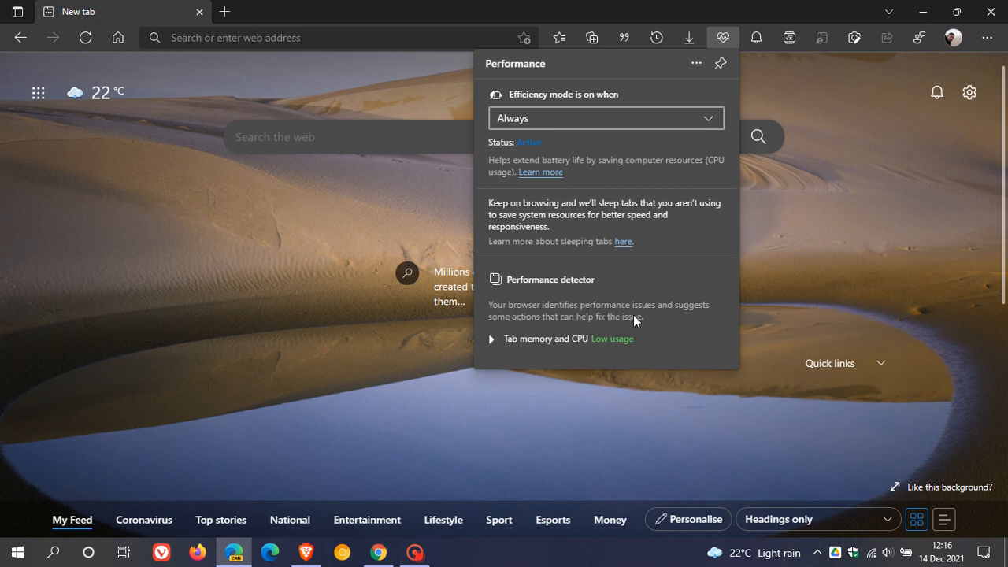
pyautogui.moveTo(596, 332)
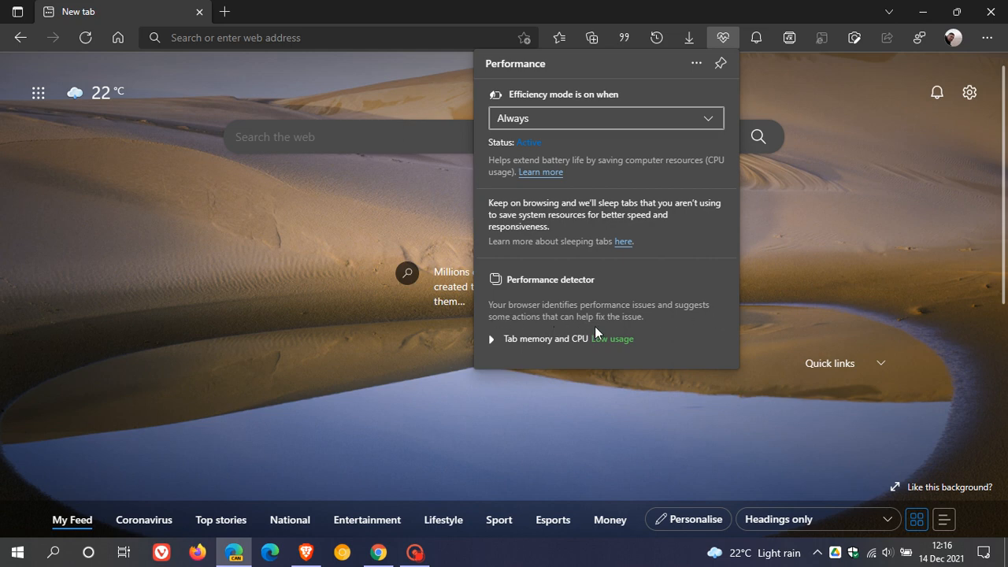
pyautogui.moveTo(523, 339)
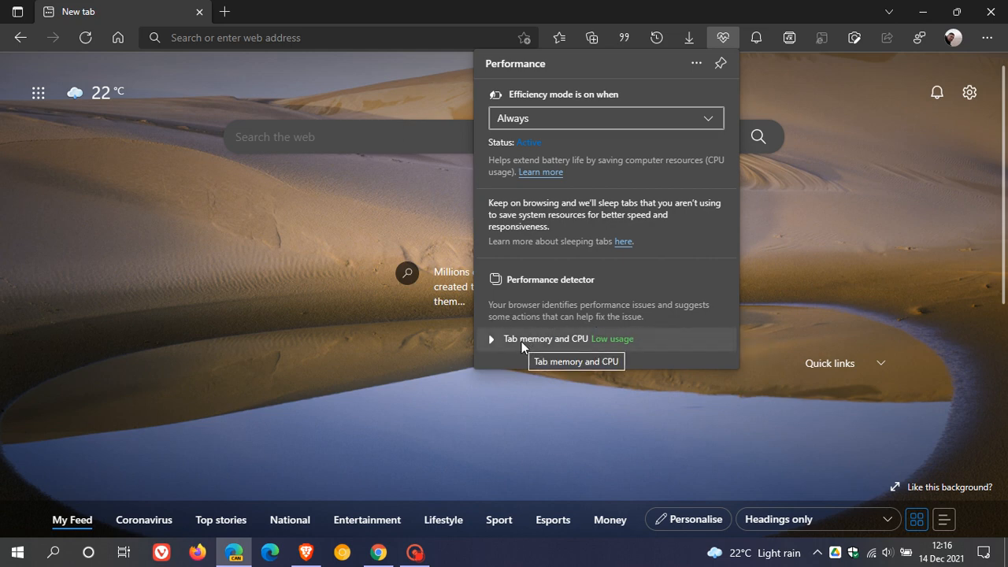
pyautogui.moveTo(630, 355)
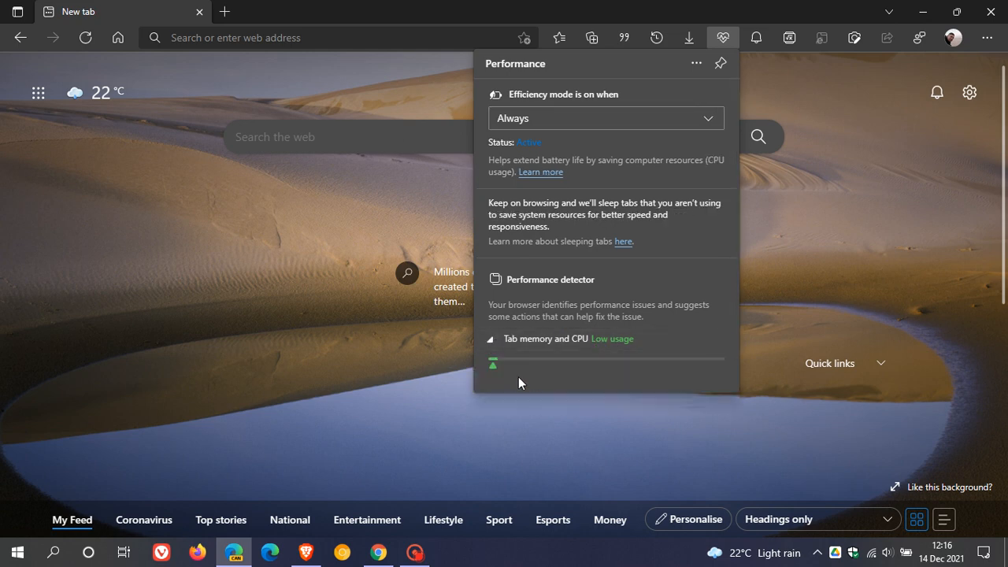
pyautogui.moveTo(500, 380)
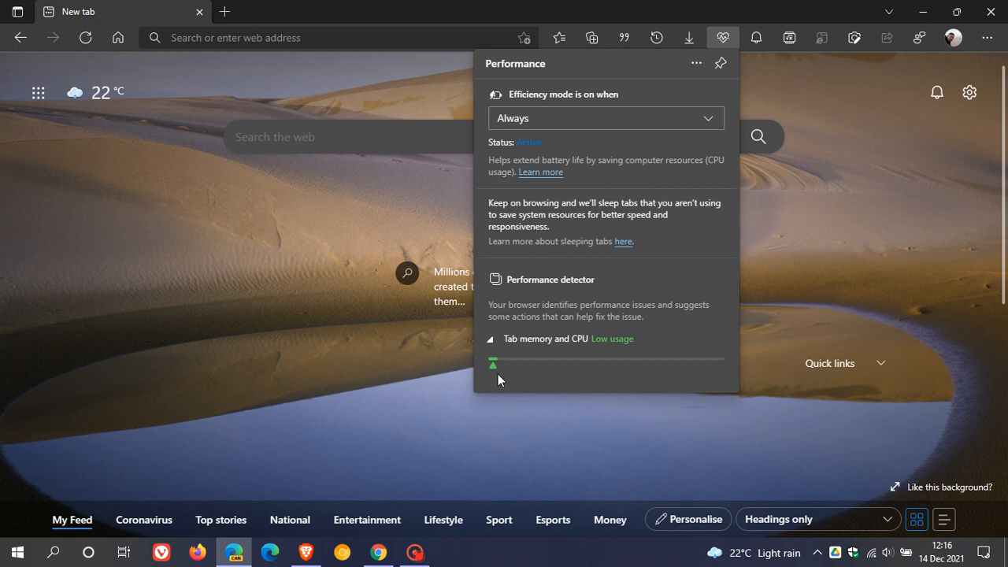
pyautogui.moveTo(525, 373)
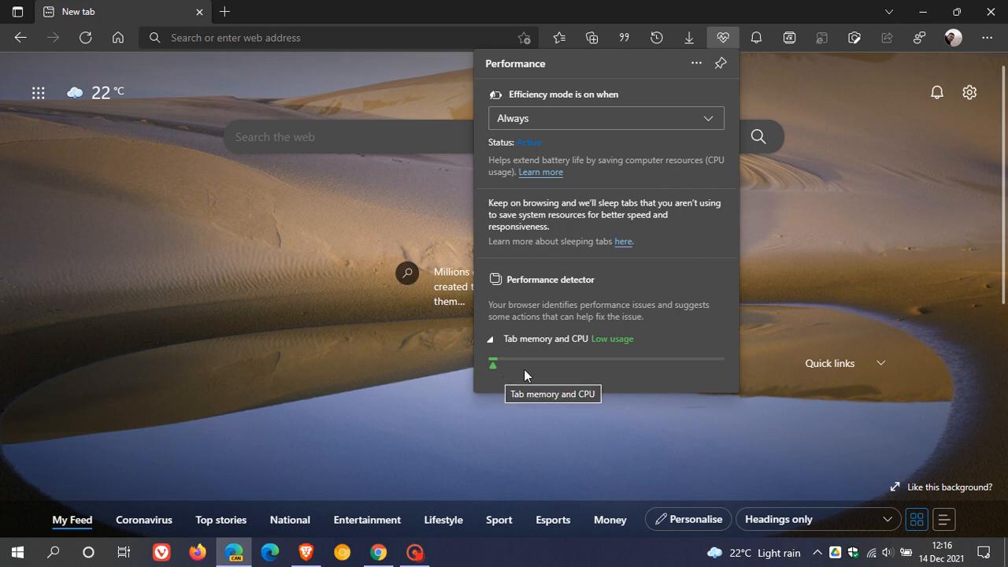
pyautogui.moveTo(547, 368)
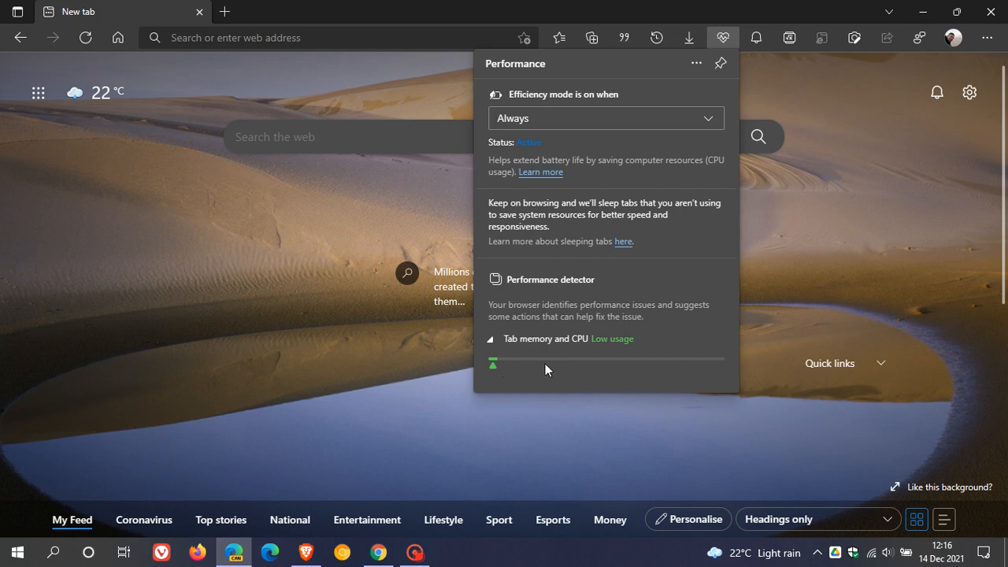
pyautogui.moveTo(565, 374)
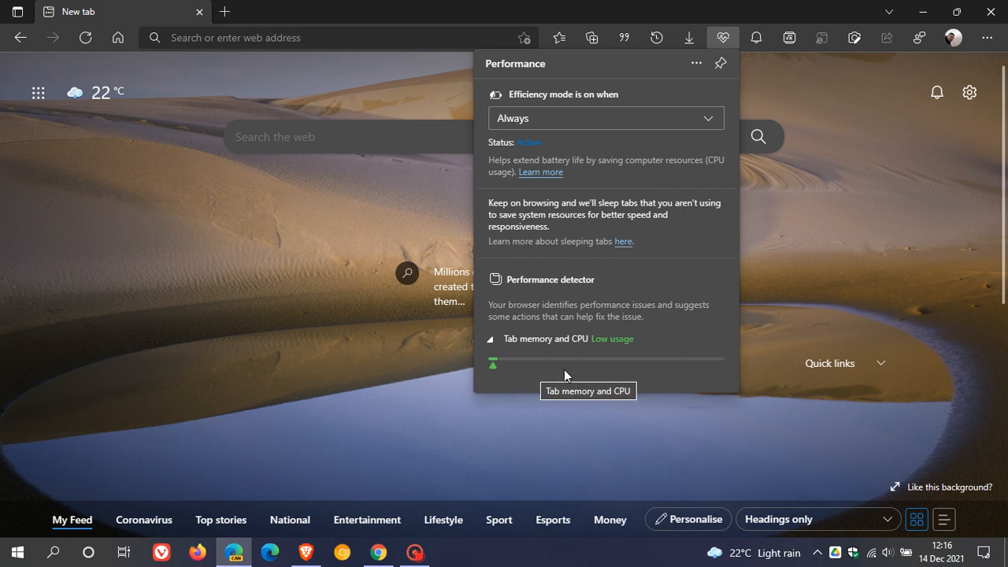
pyautogui.moveTo(607, 376)
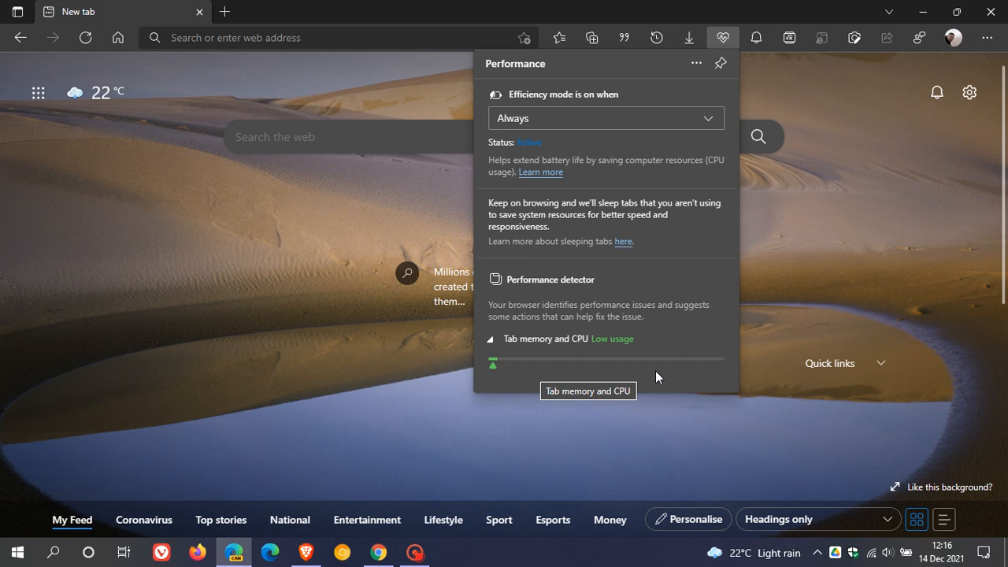
pyautogui.moveTo(663, 376)
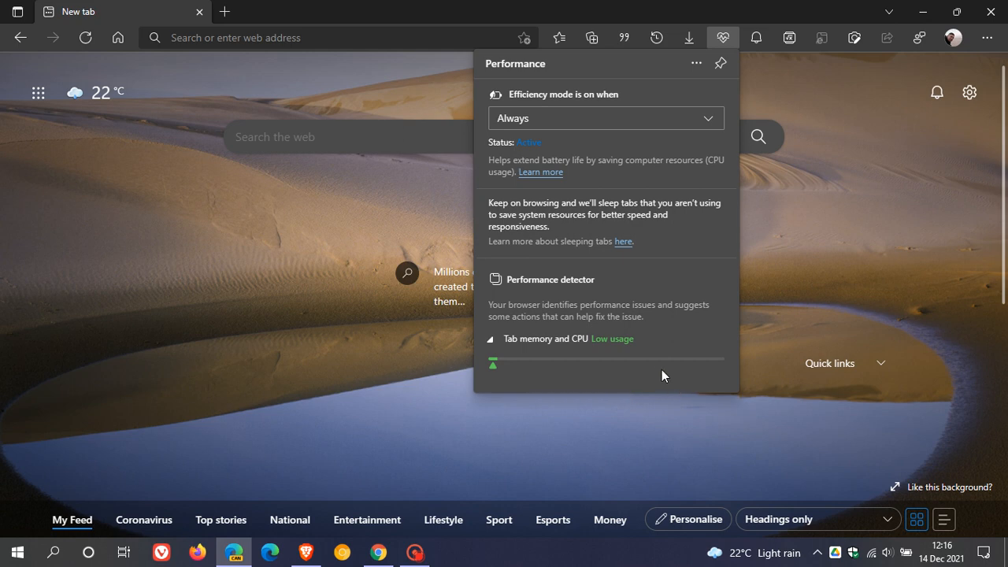
pyautogui.moveTo(645, 375)
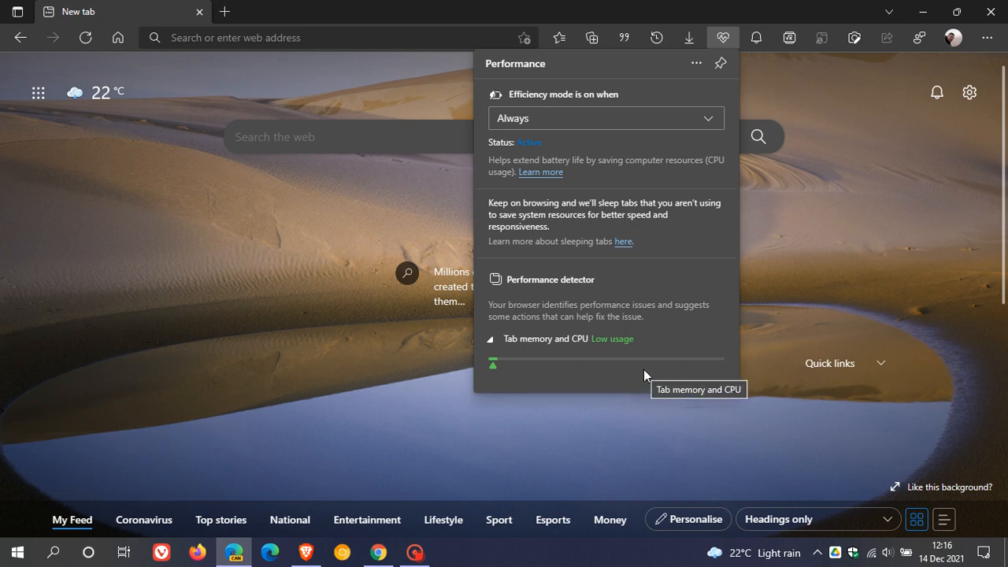
pyautogui.moveTo(650, 384)
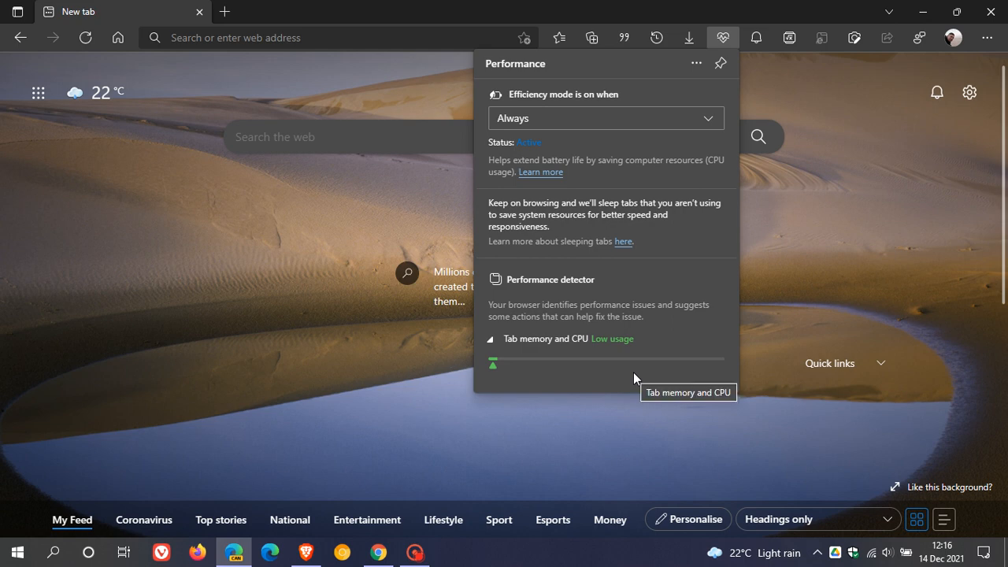
pyautogui.moveTo(583, 74)
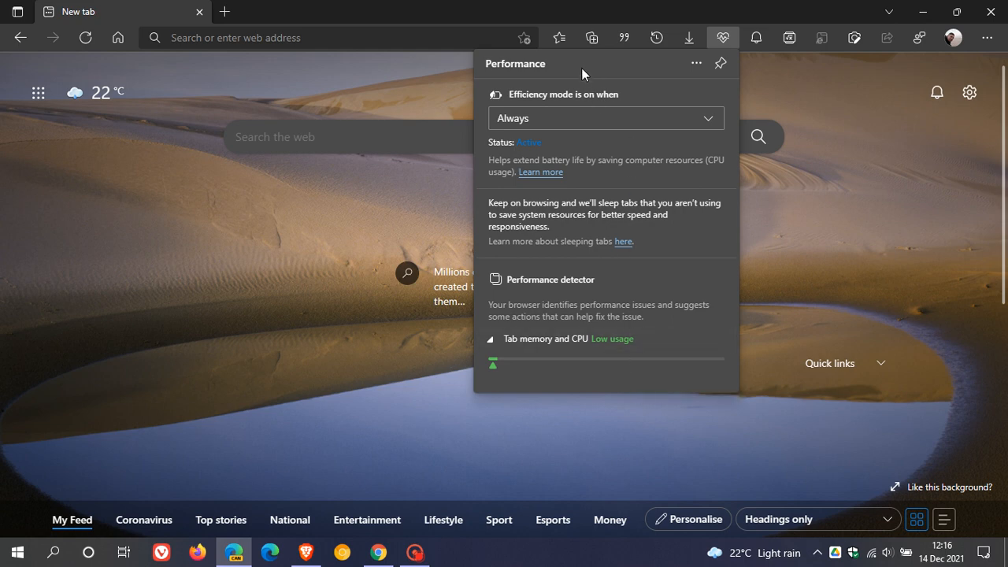
pyautogui.moveTo(601, 373)
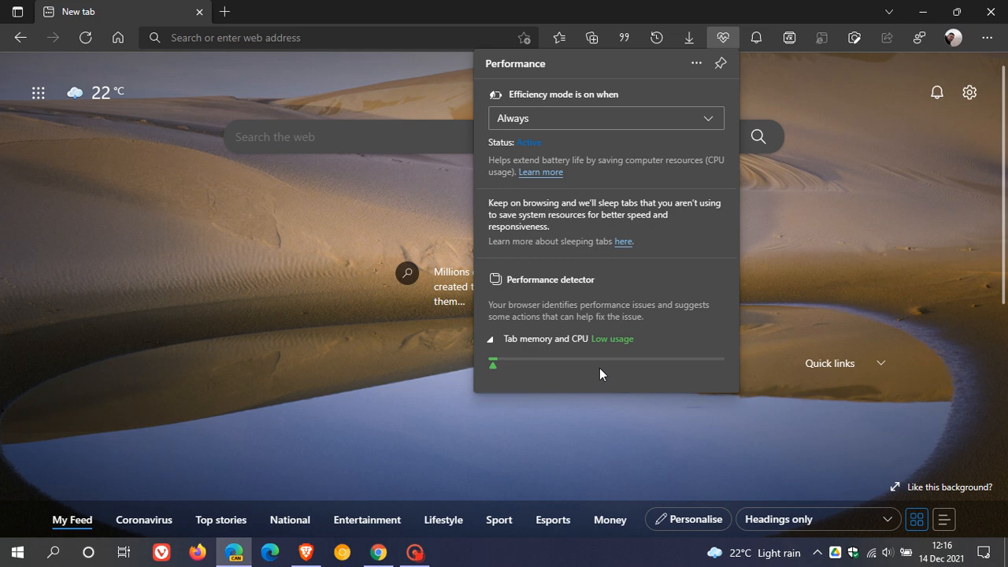
pyautogui.moveTo(647, 380)
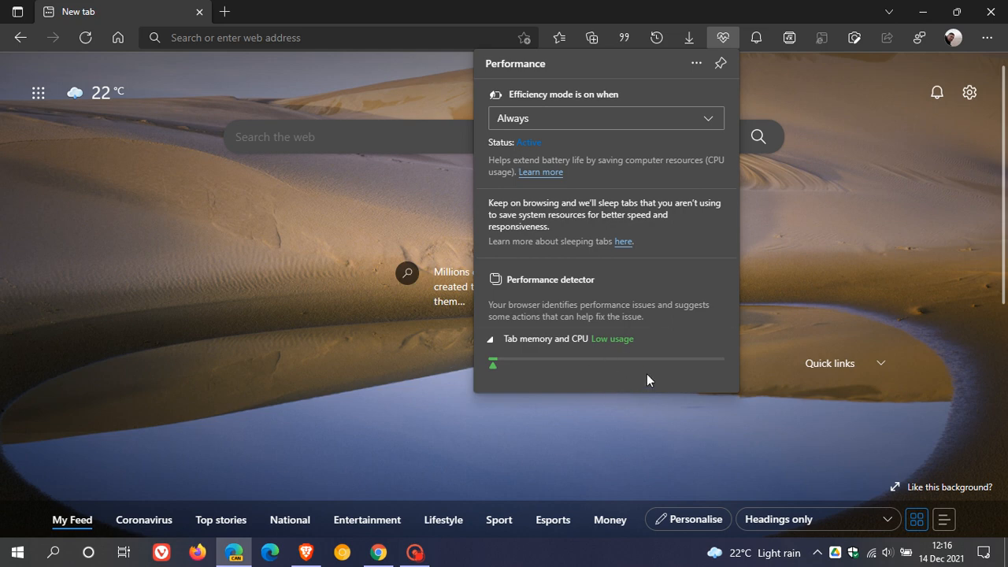
# Dismiss the Performance flyout after reviewing Tab memory and CPU usage.
pyautogui.click(722, 37)
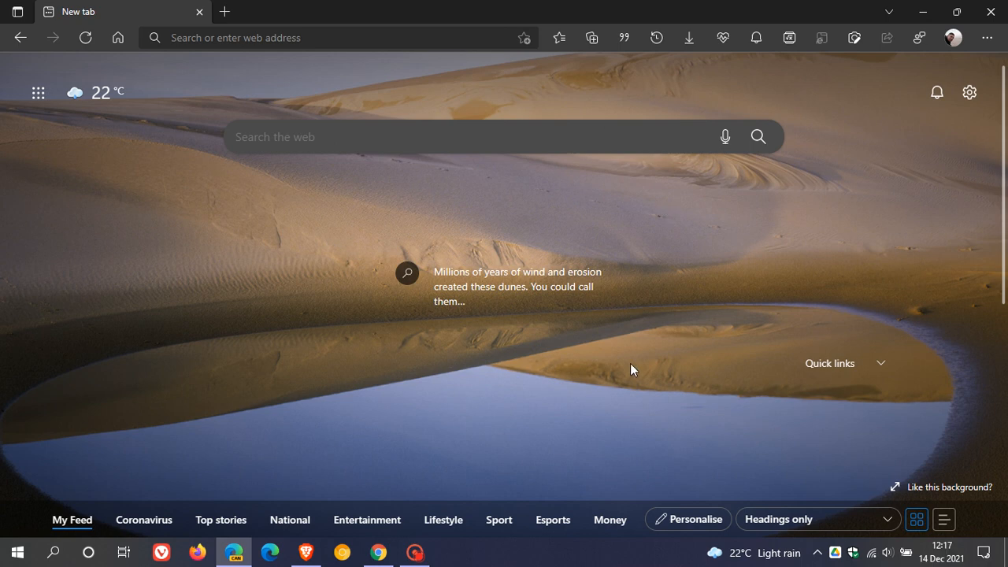